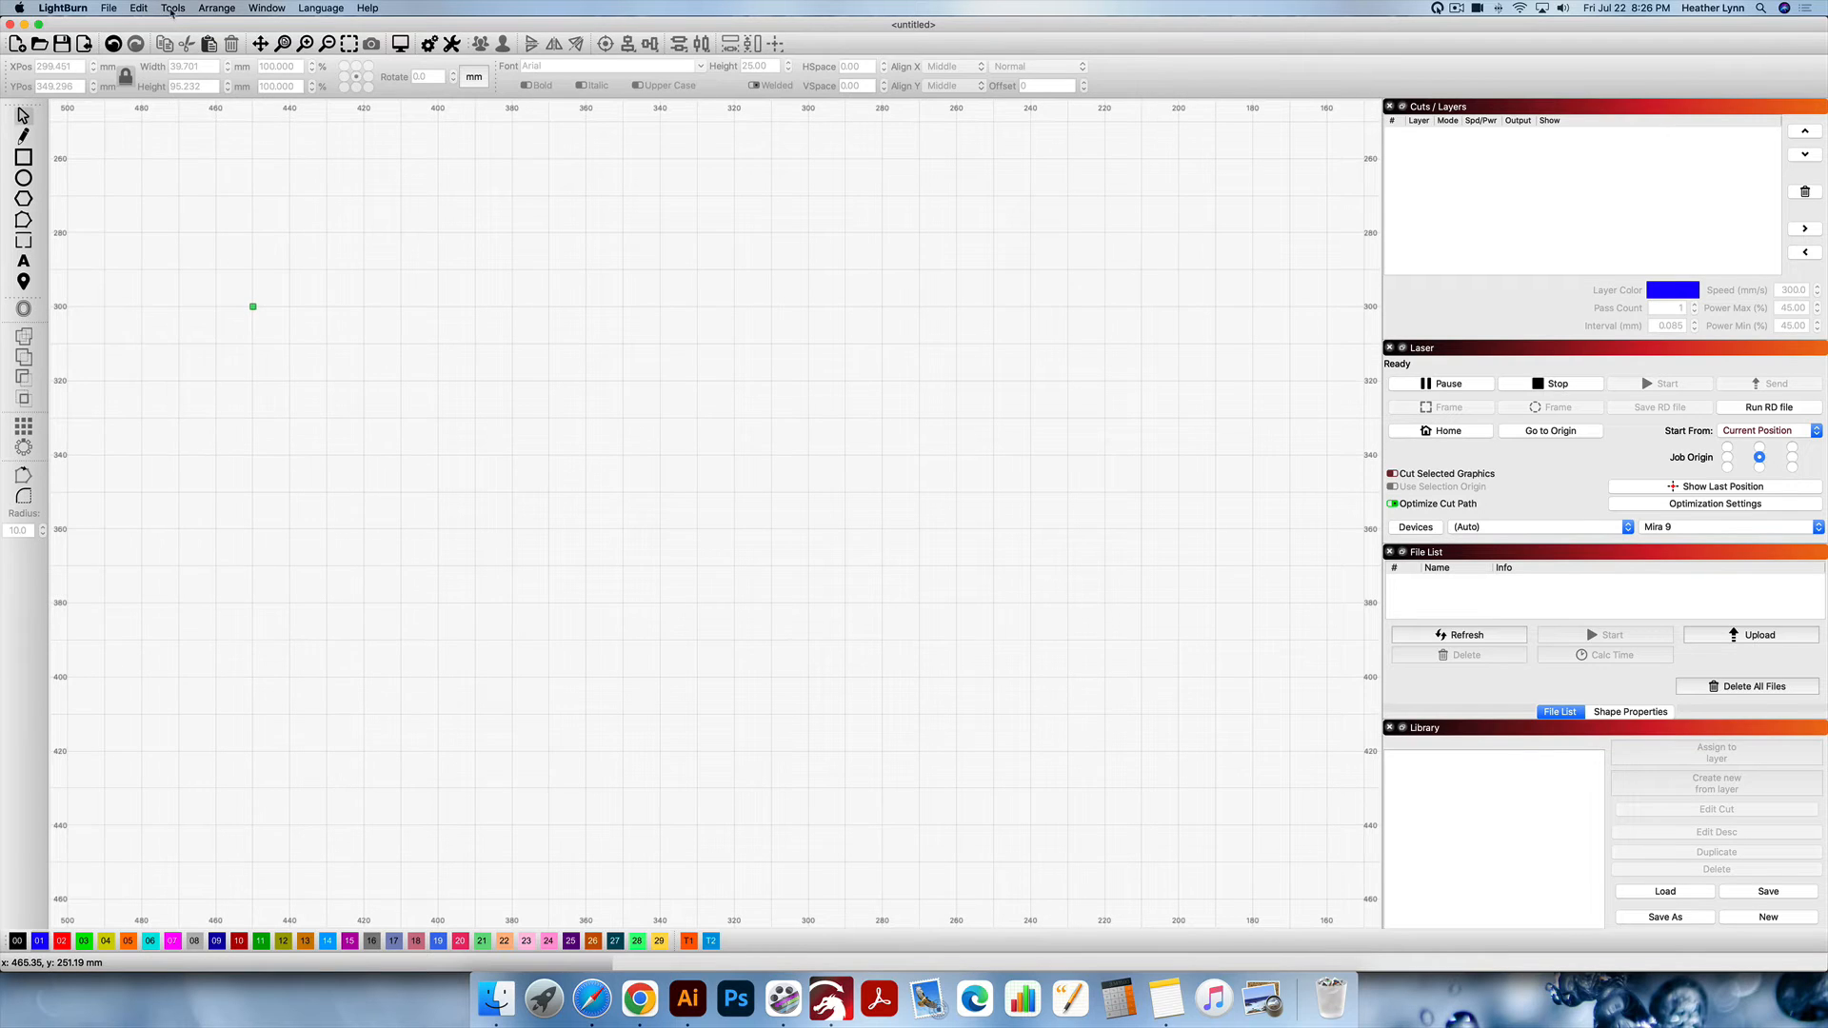
Turn off Enable Rotary in Rotary Setup and confirm with OK.
left_click(171, 8)
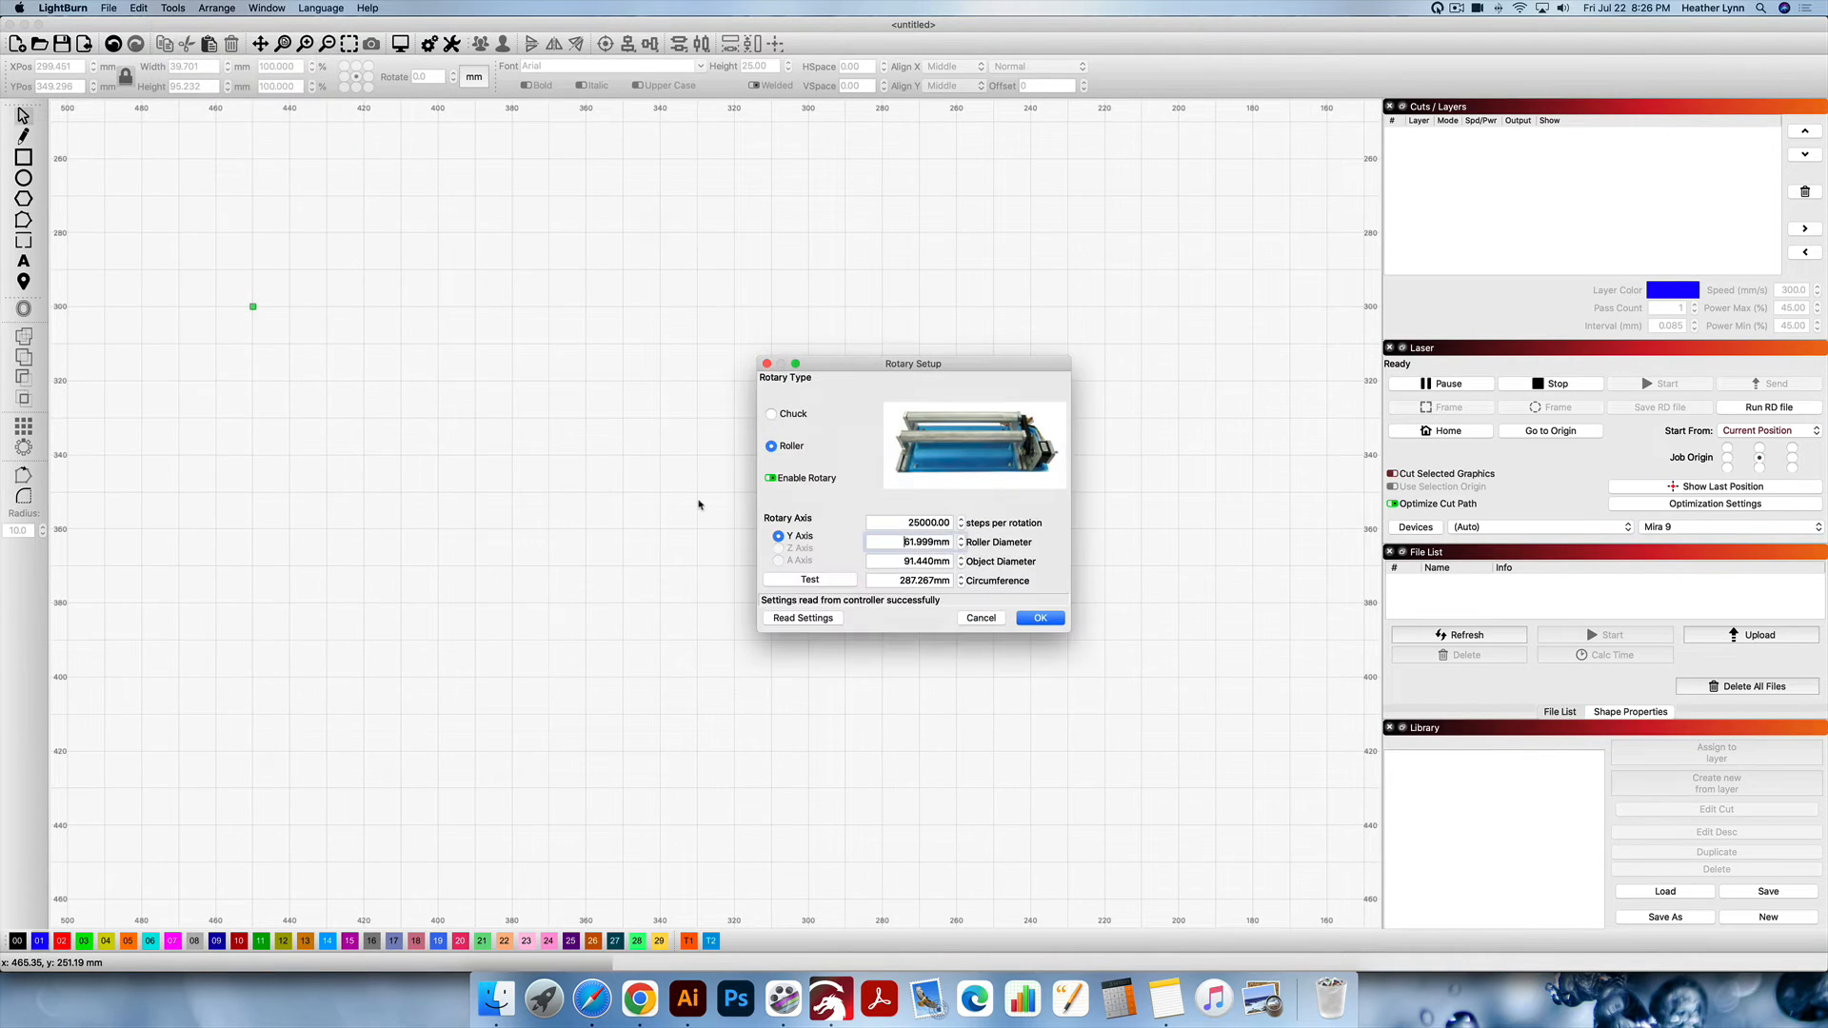
left_click(770, 478)
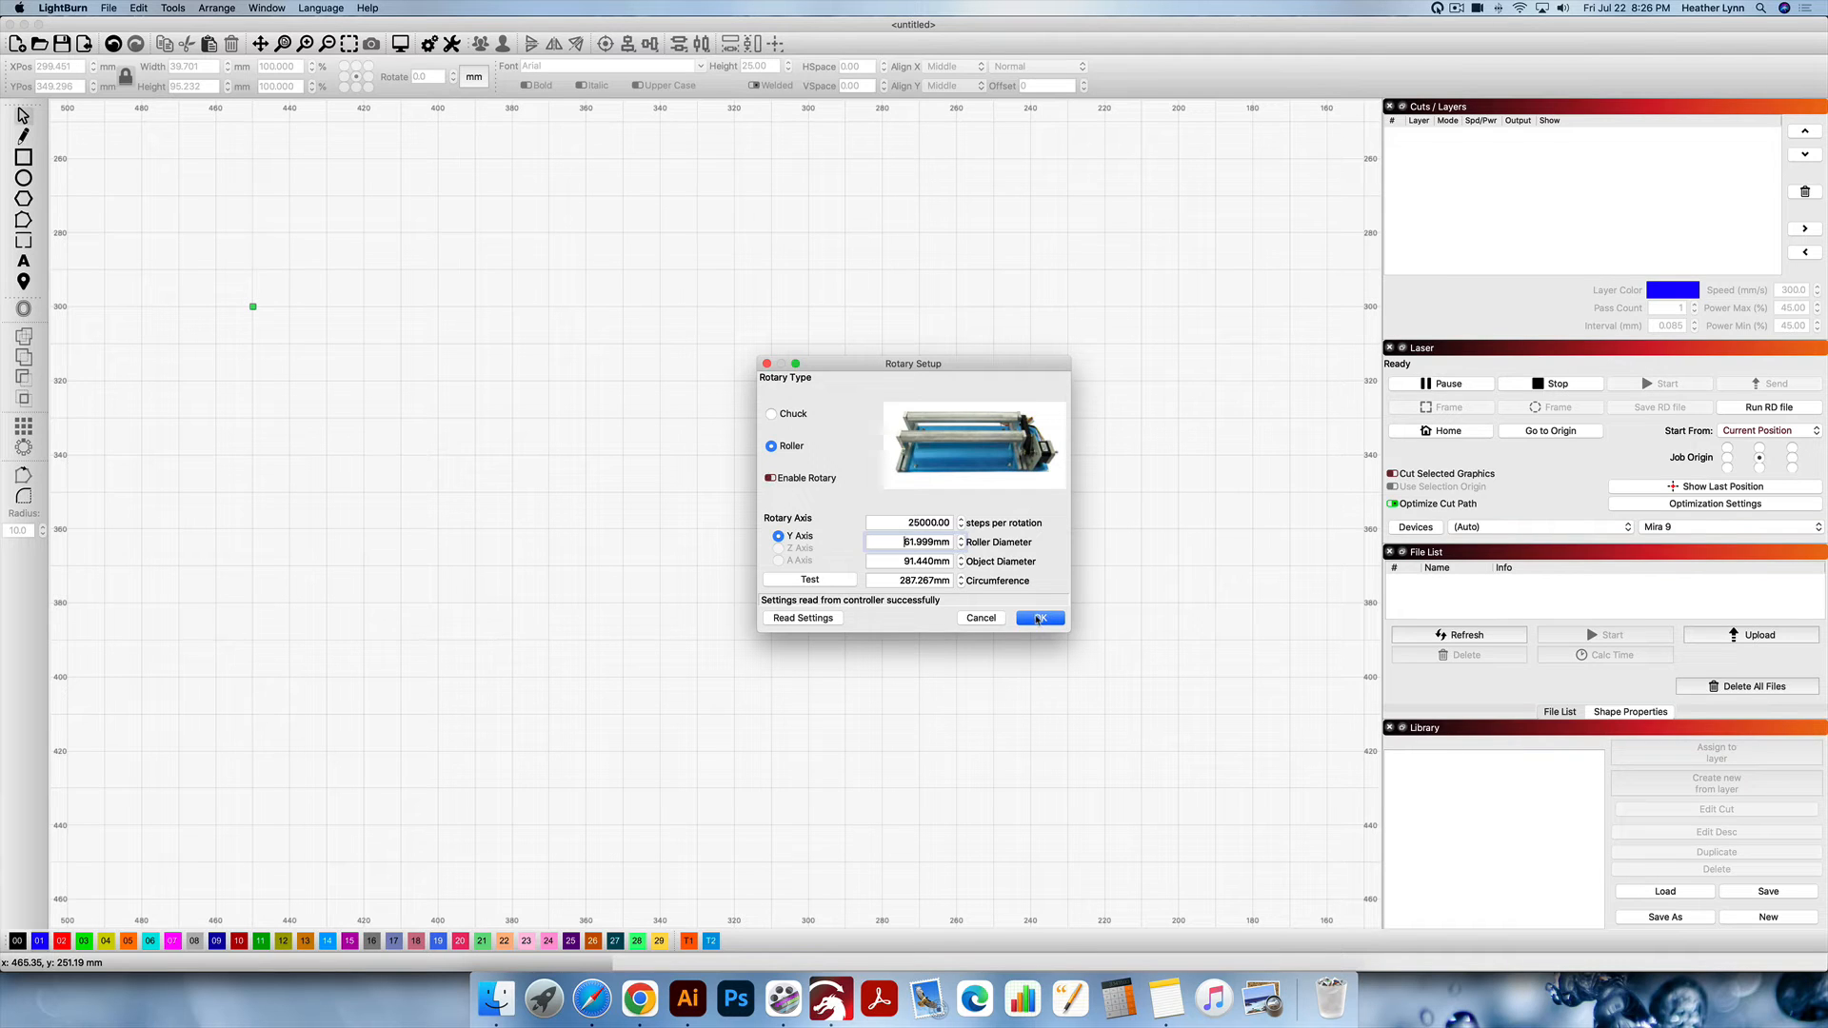
left_click(1038, 617)
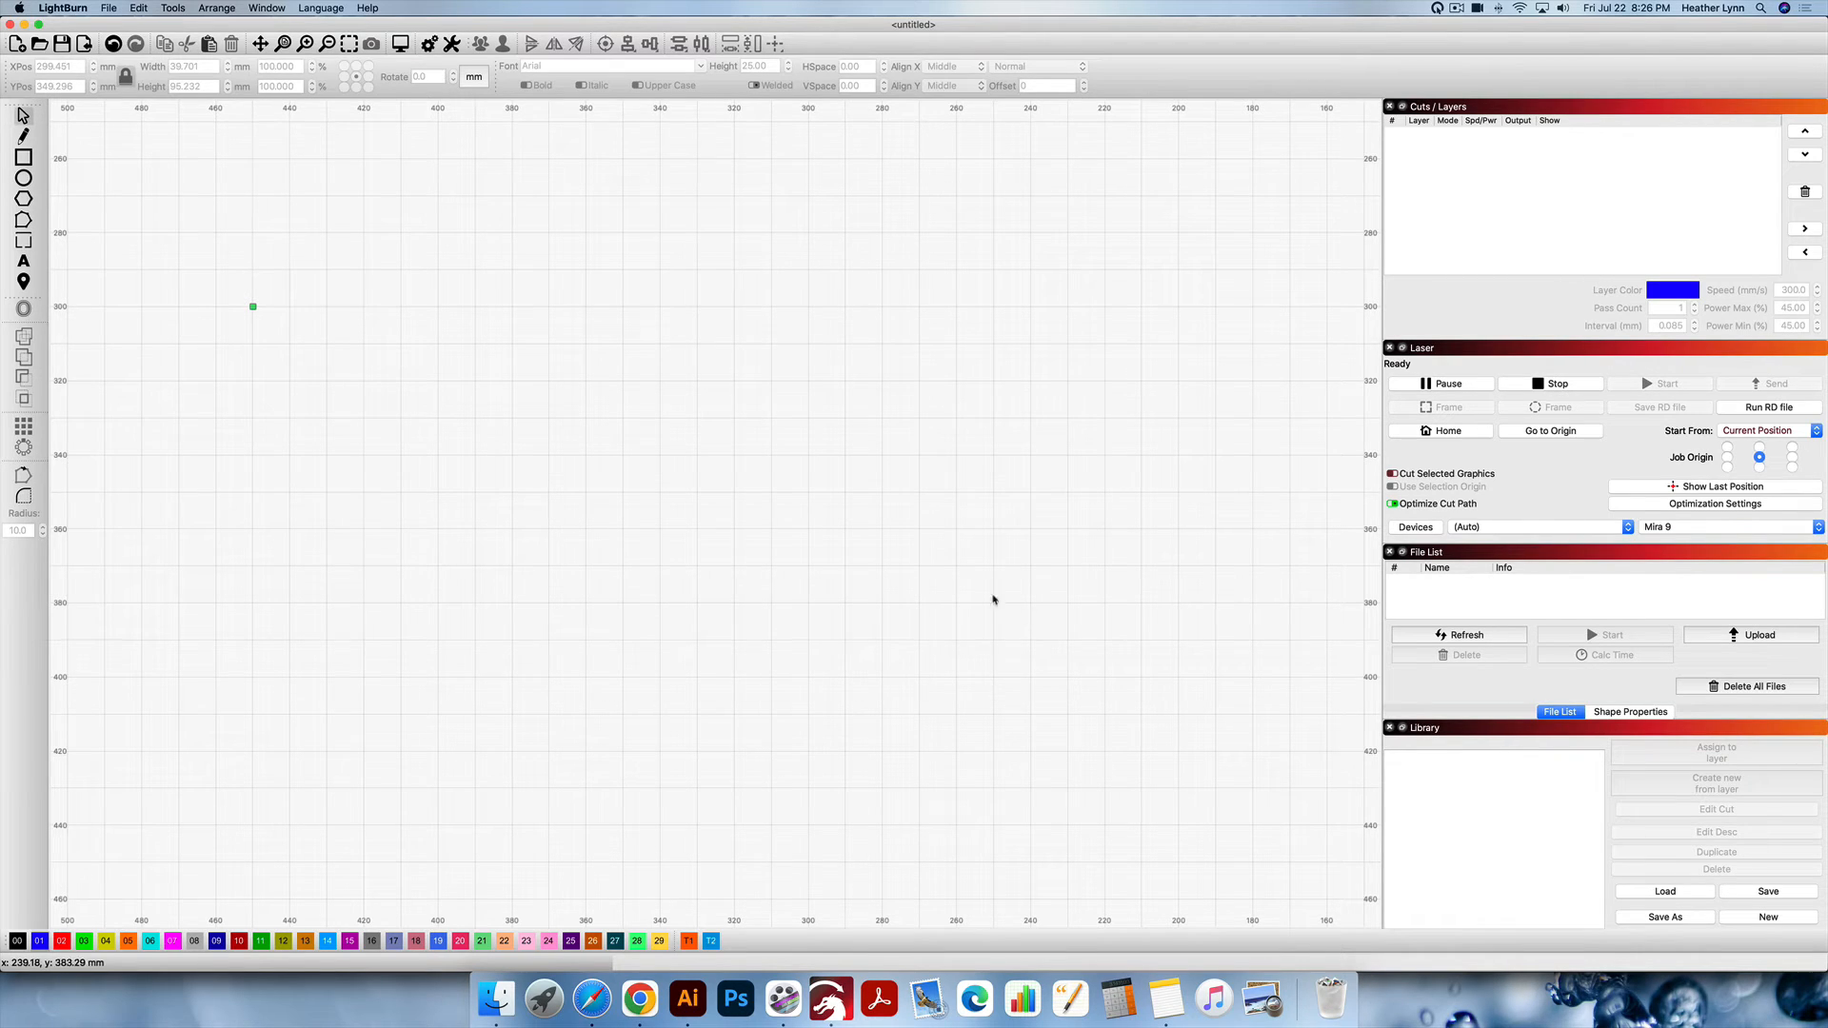
Load the flat .lbset file in Machine Settings, write it to the controller, and close.
left_click(137, 9)
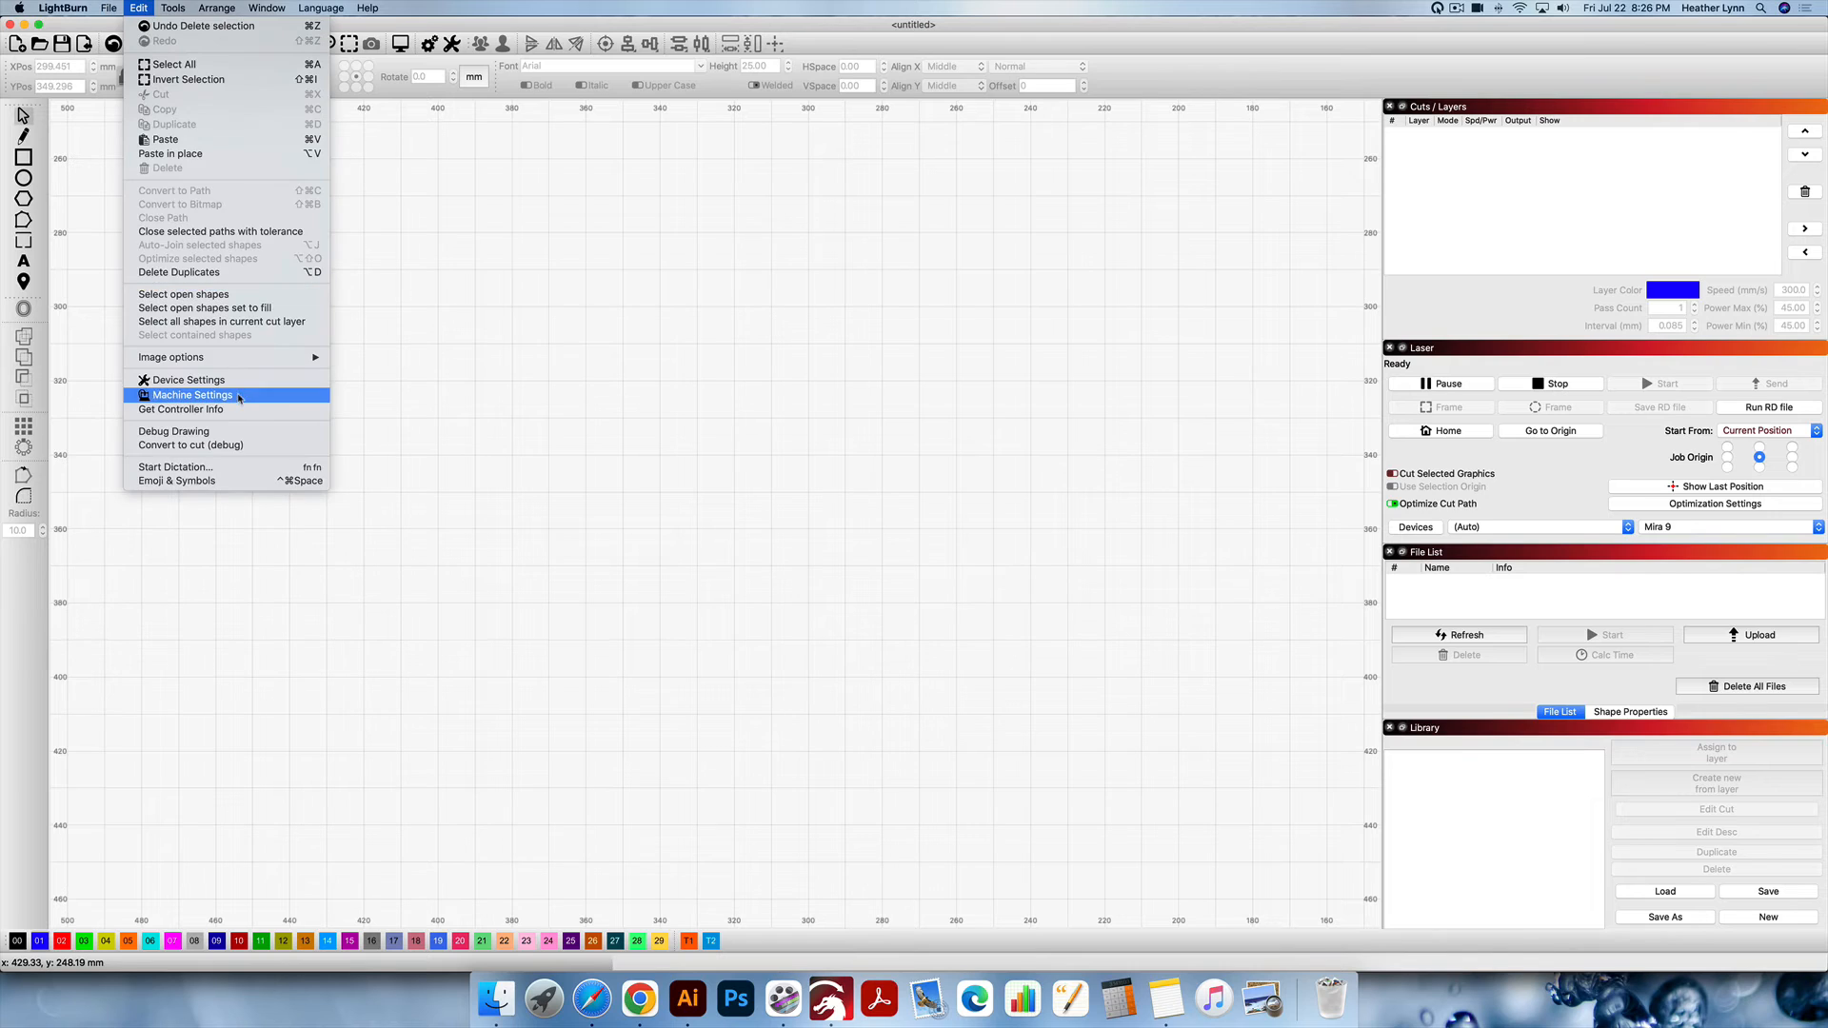
left_click(192, 394)
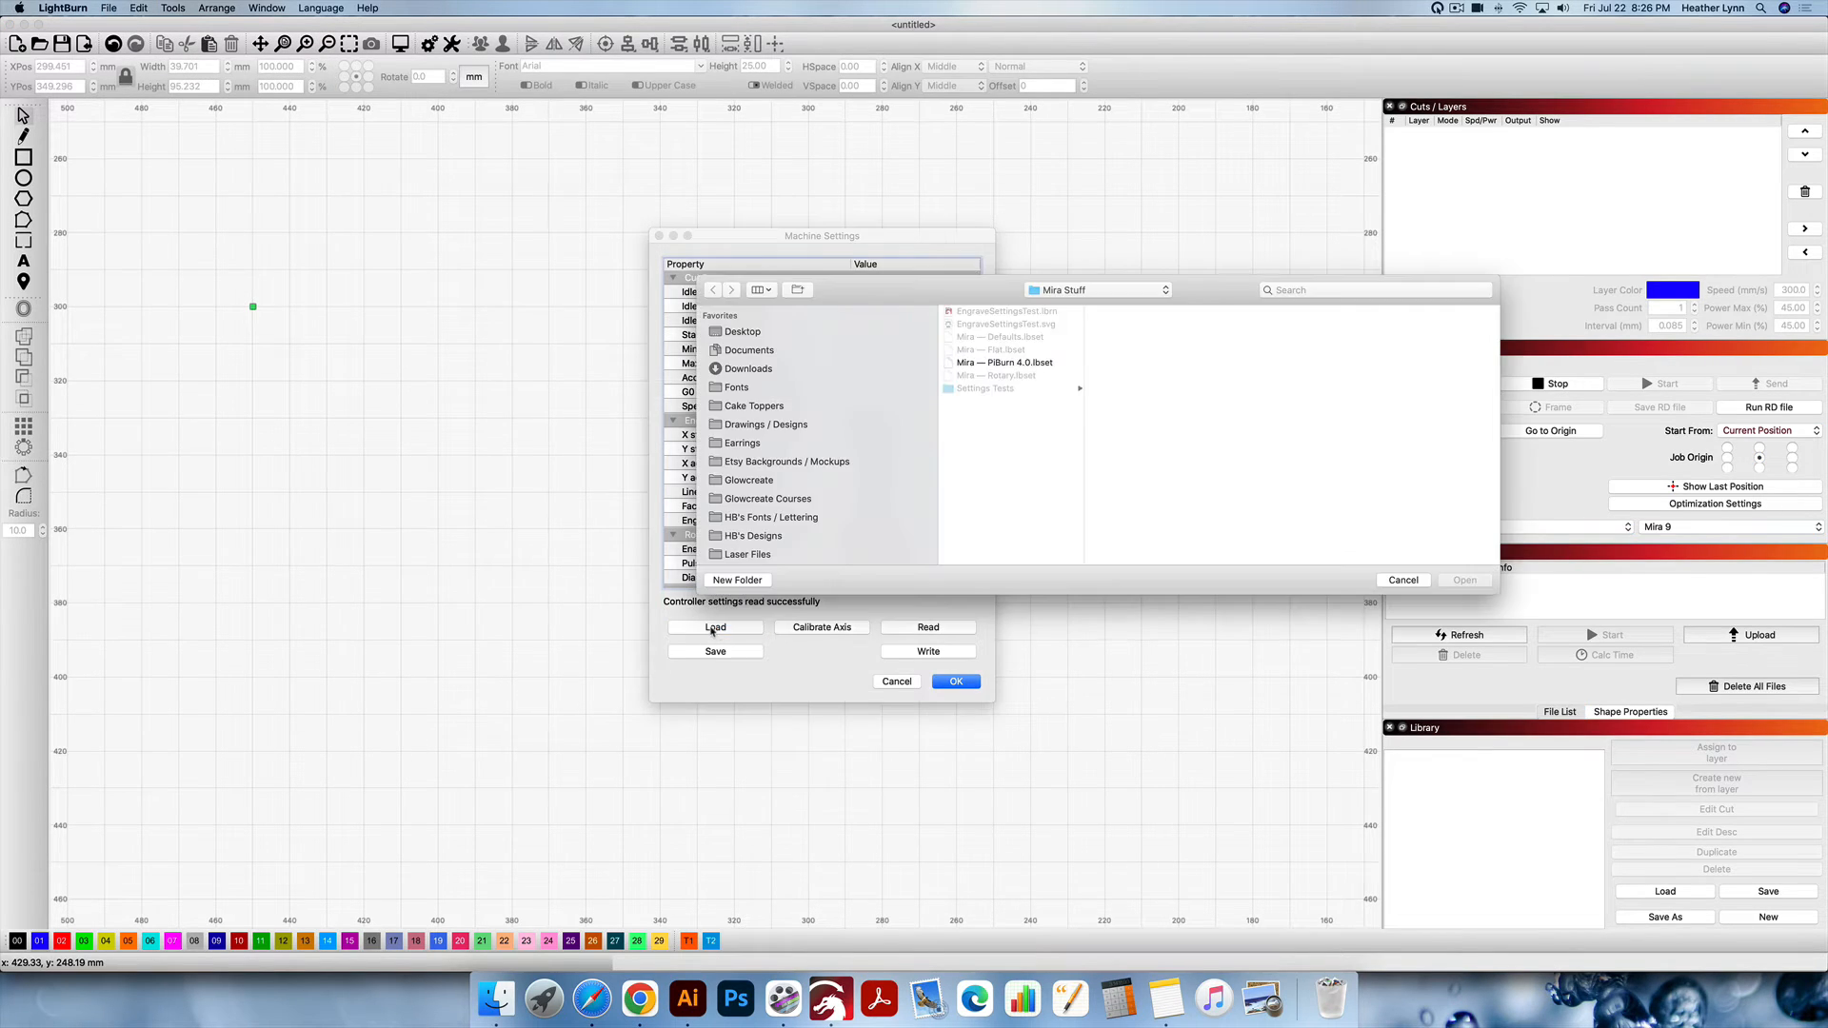
left_click(992, 350)
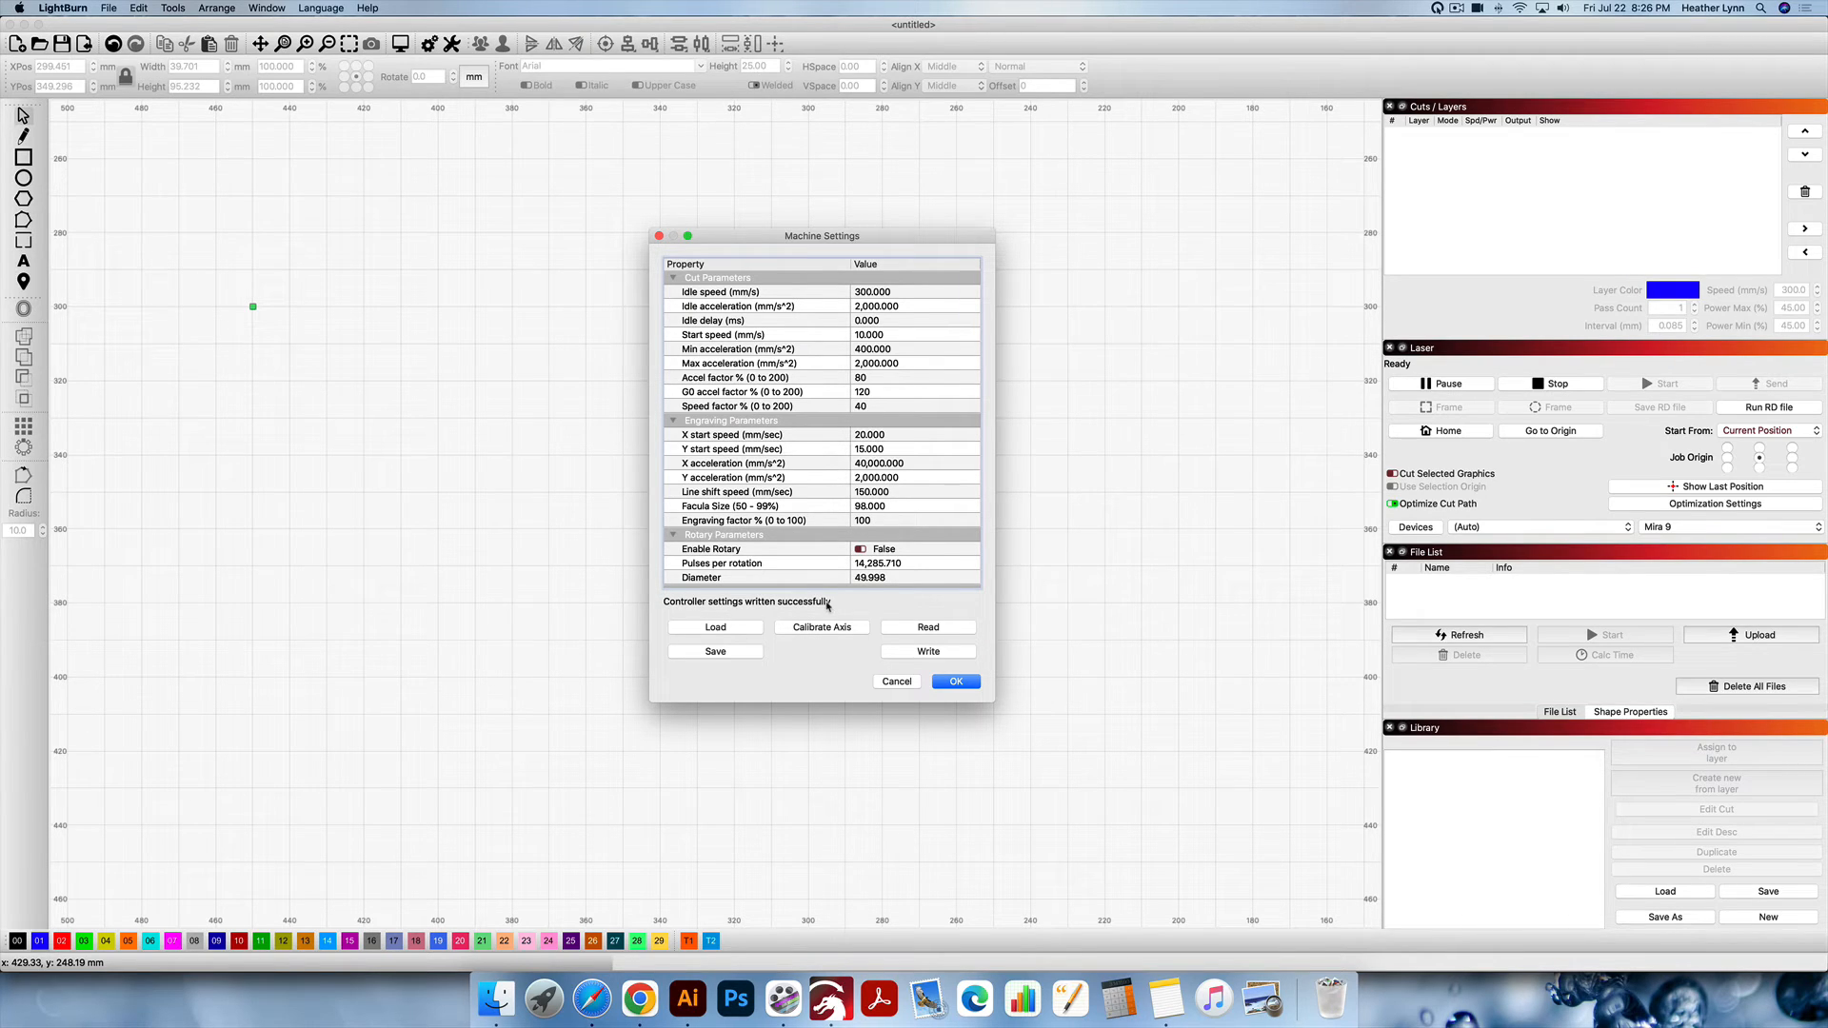
left_click(954, 681)
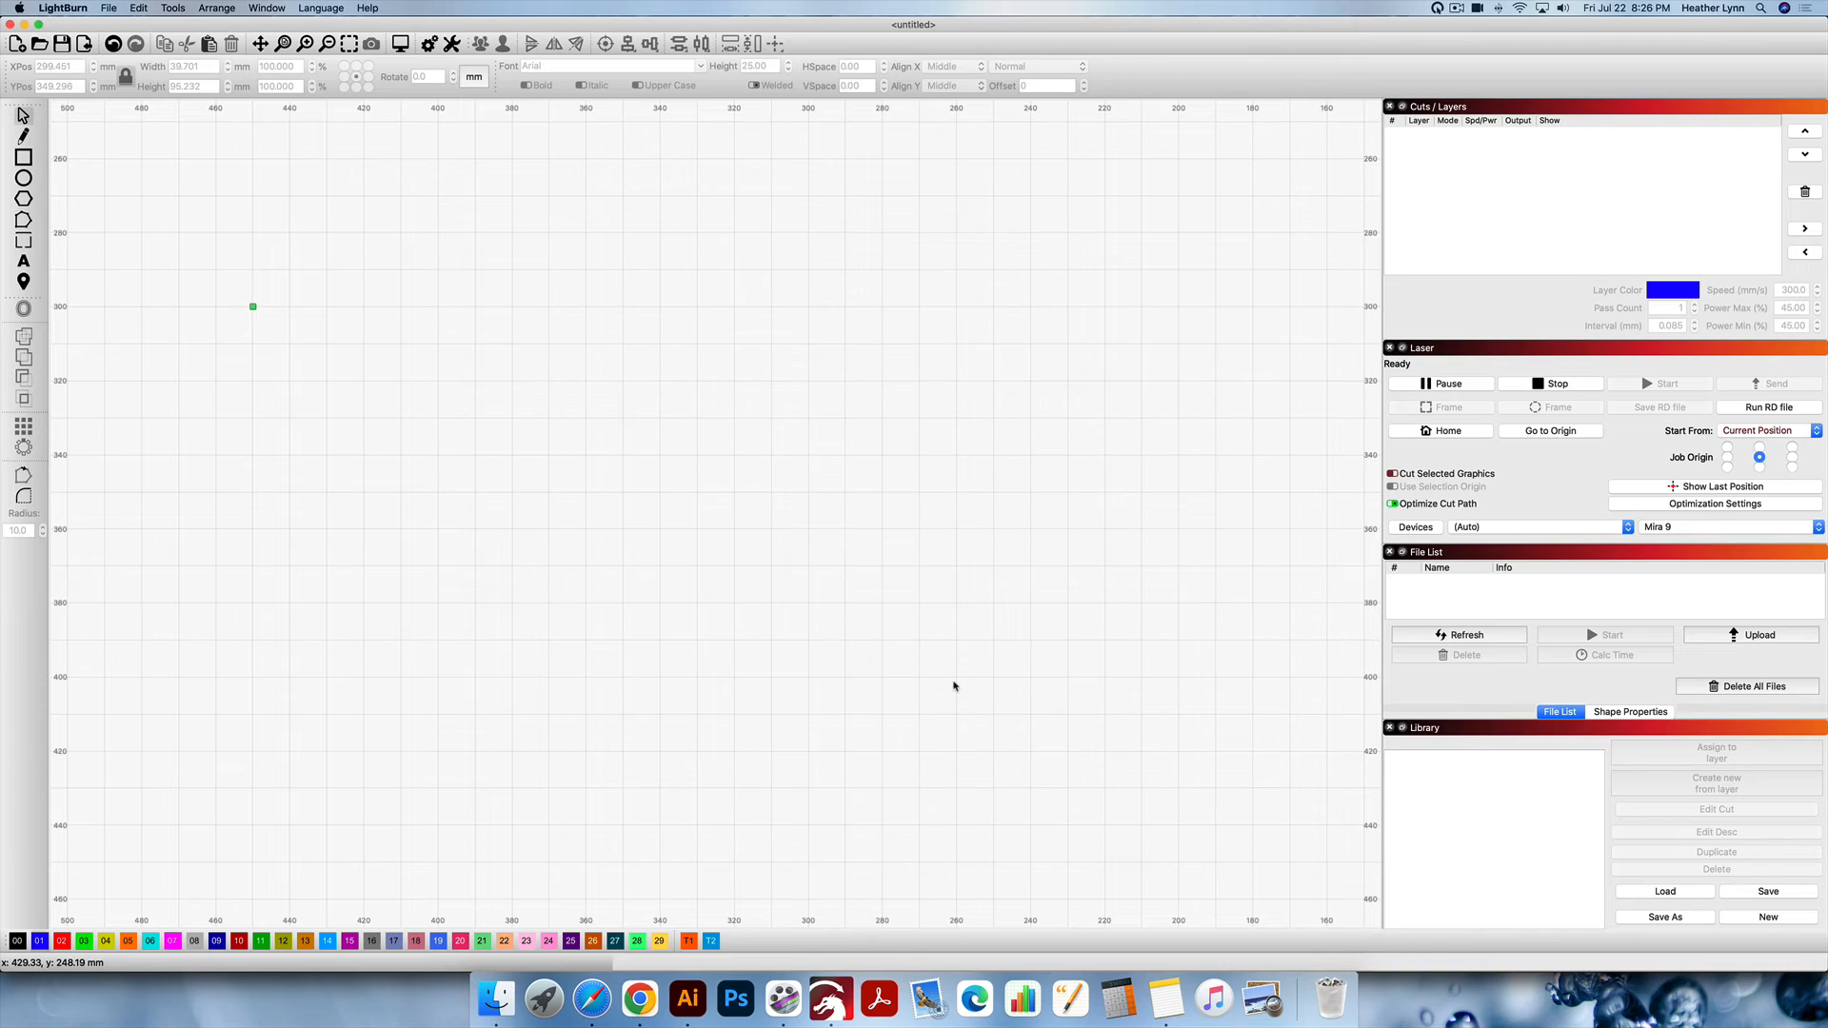